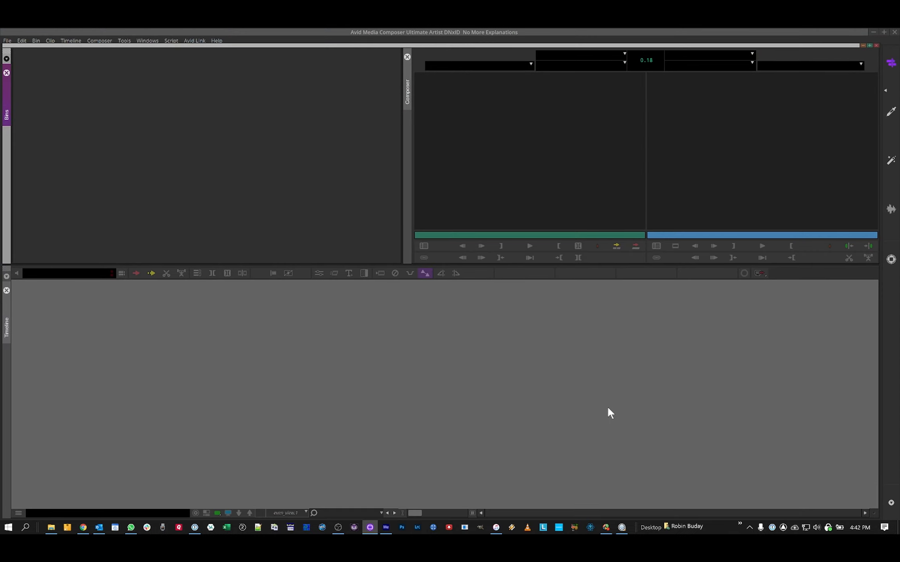
pyautogui.moveTo(607, 397)
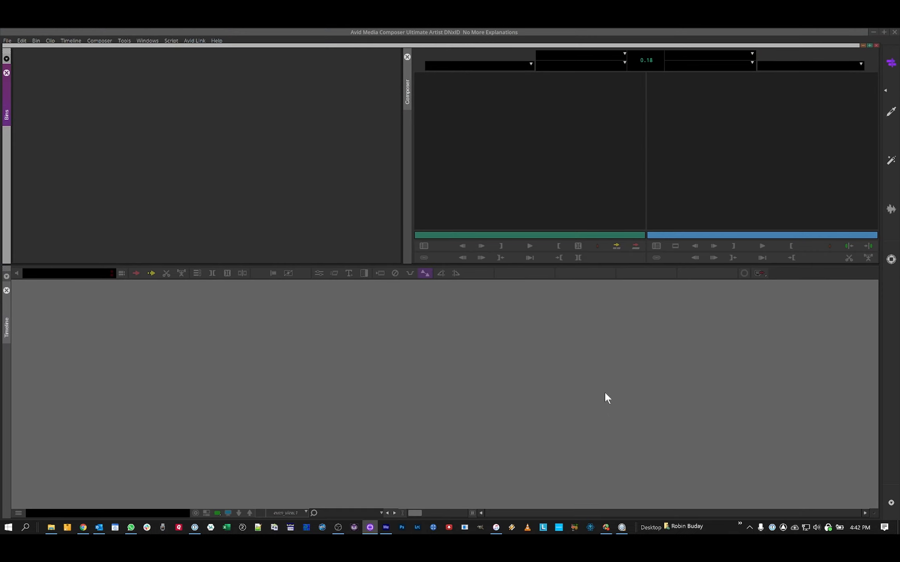
pyautogui.moveTo(603, 391)
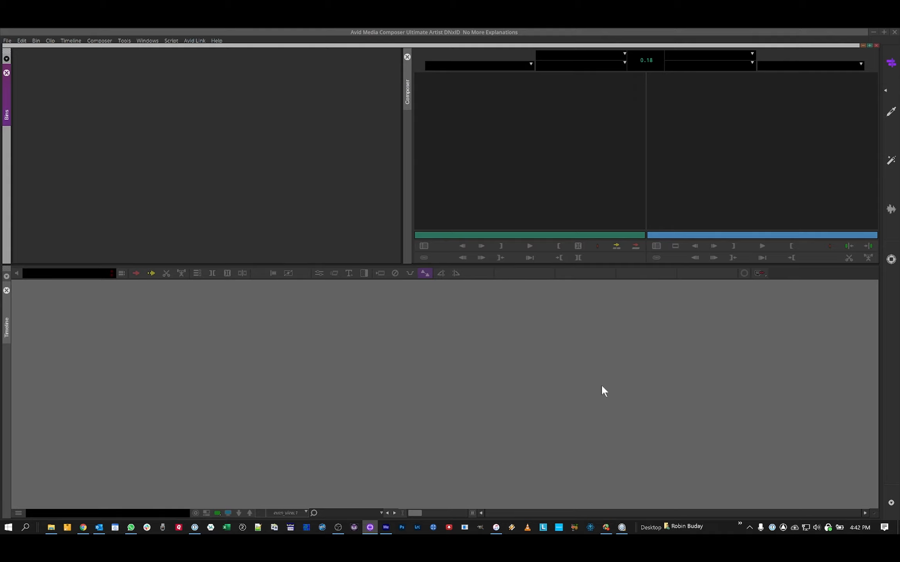
pyautogui.moveTo(599, 376)
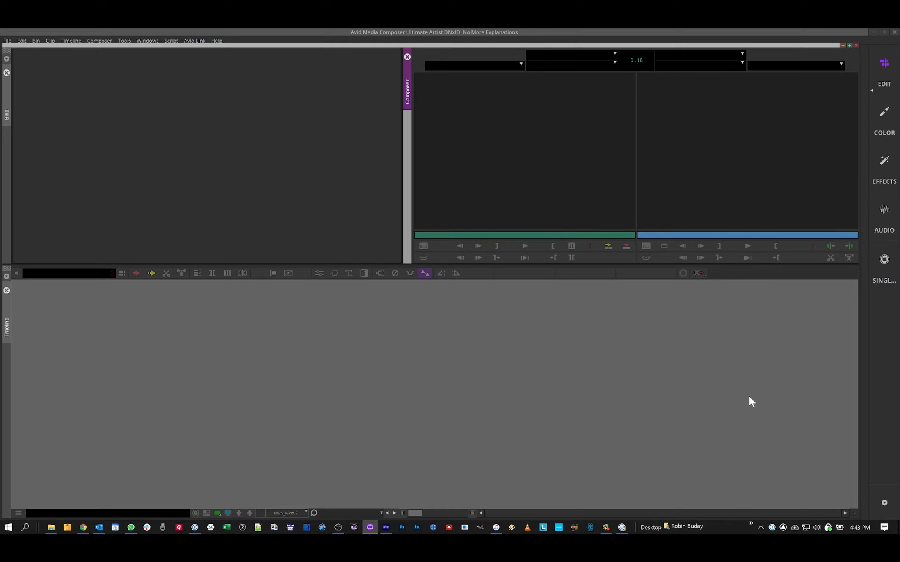
pyautogui.moveTo(753, 397)
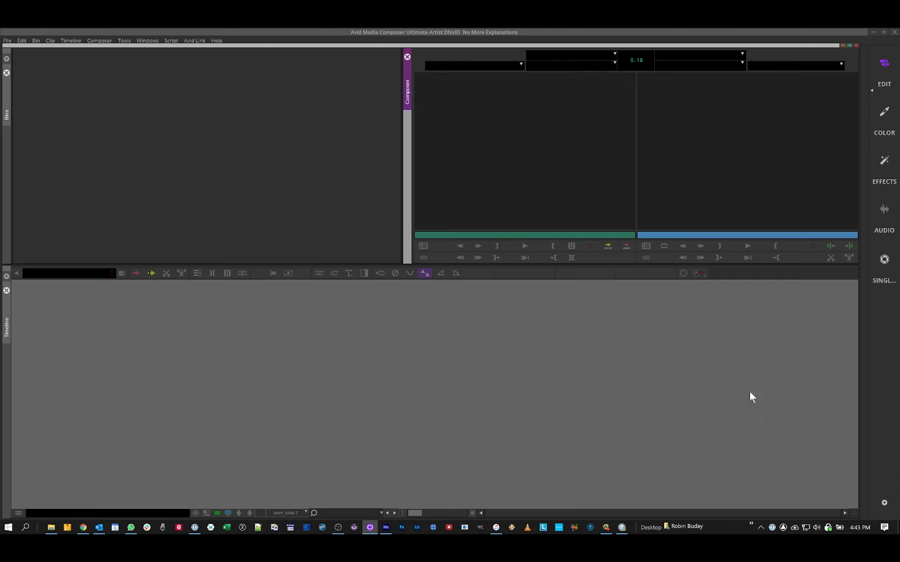
pyautogui.moveTo(887, 95)
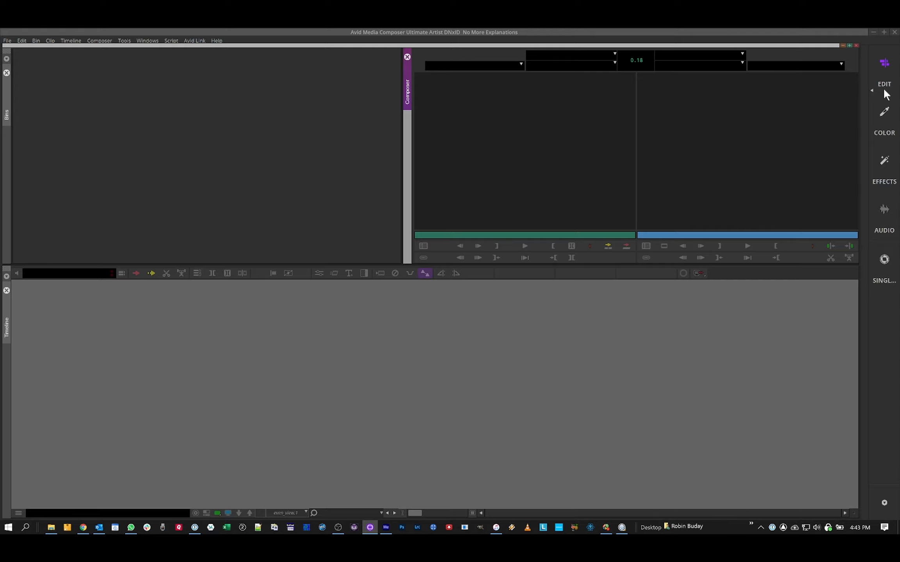
pyautogui.moveTo(144, 46)
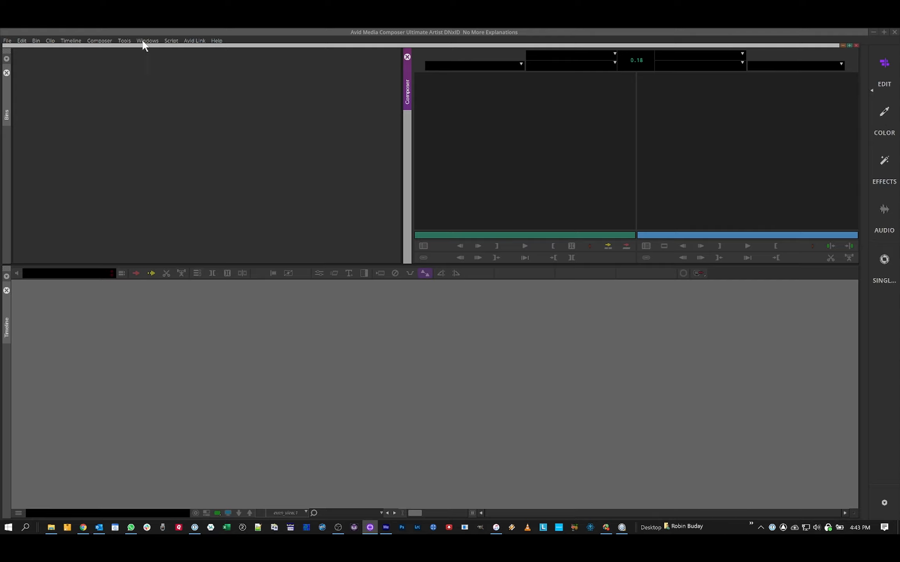
# Step: Hide the right-side workspace bar so the Composer window extends to the screen edge
pyautogui.click(148, 40)
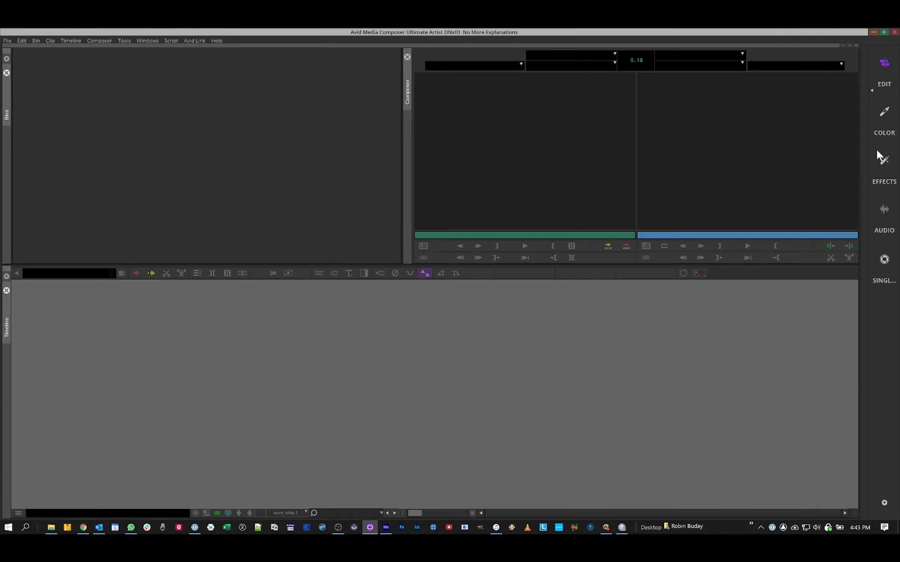
pyautogui.moveTo(889, 91)
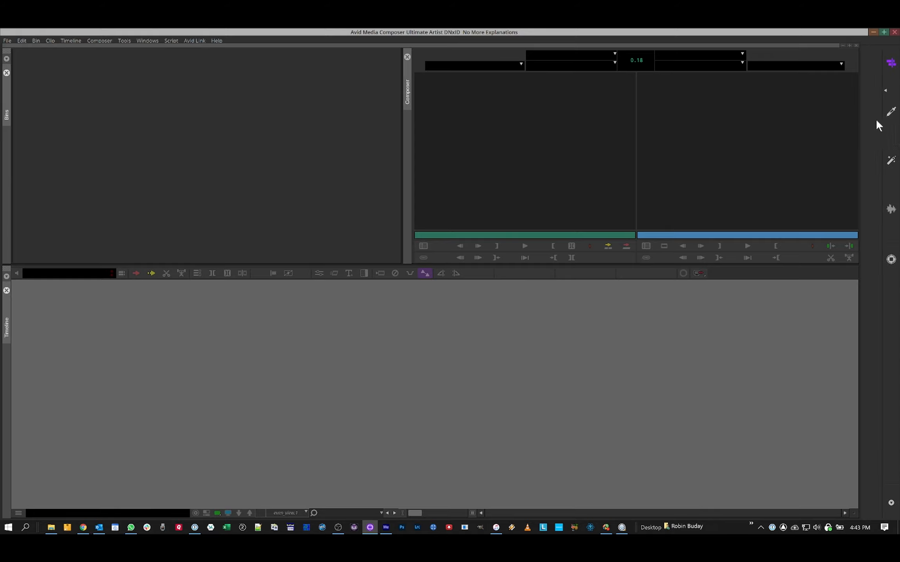
pyautogui.moveTo(860, 150)
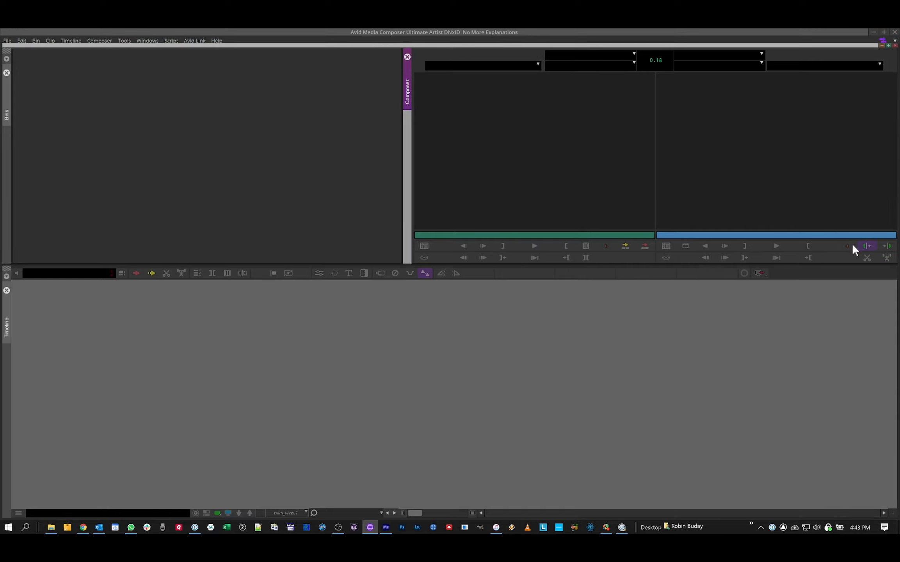
pyautogui.moveTo(660, 221)
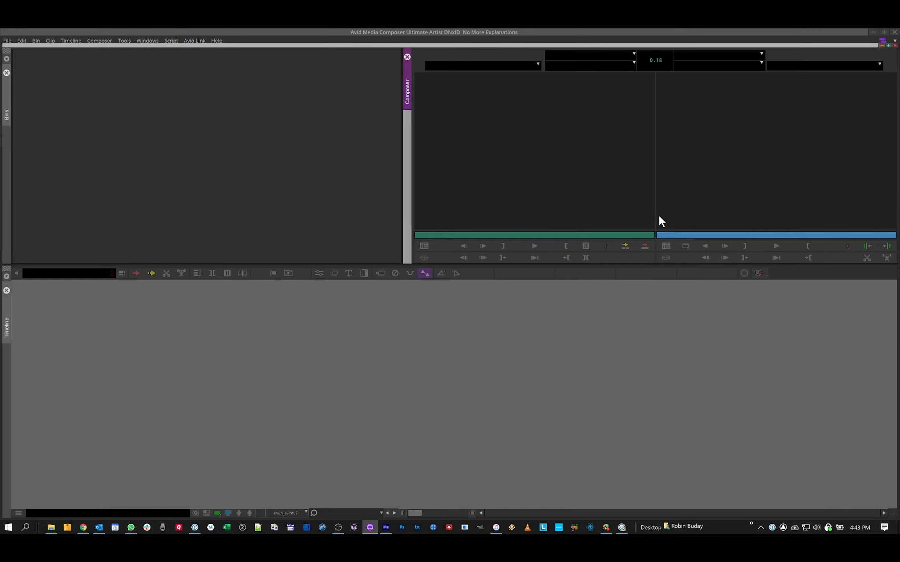
# Step: Open Edit > Preferences and view the User, then Site settings lists
pyautogui.click(21, 40)
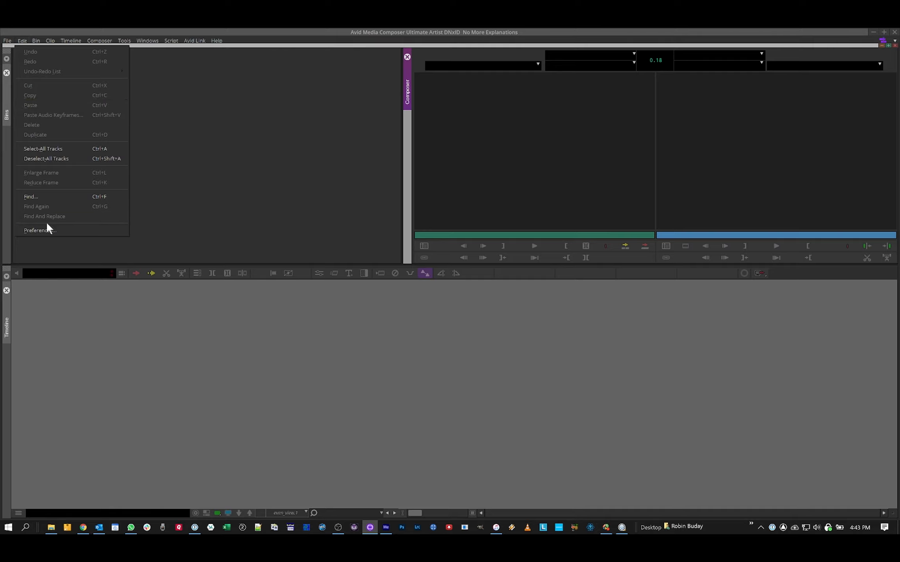
pyautogui.click(39, 229)
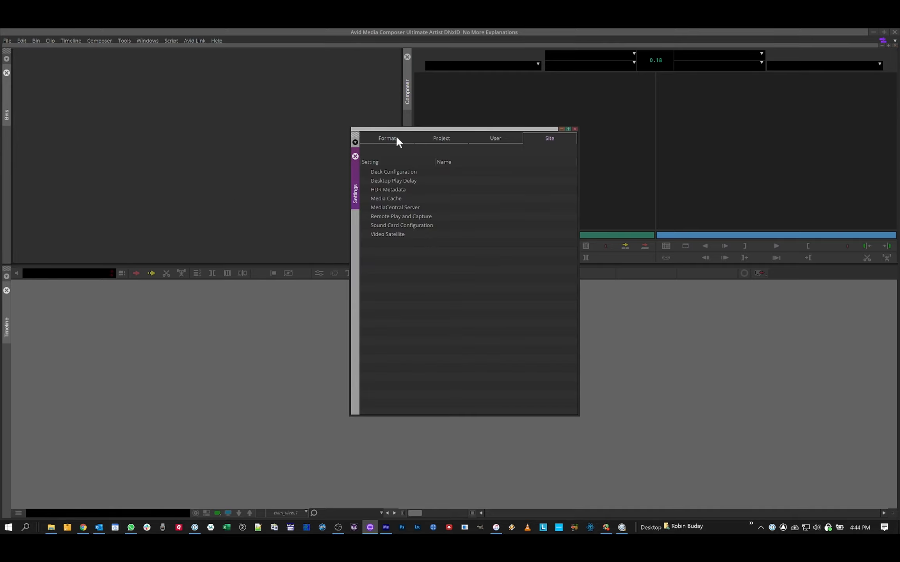
pyautogui.click(495, 138)
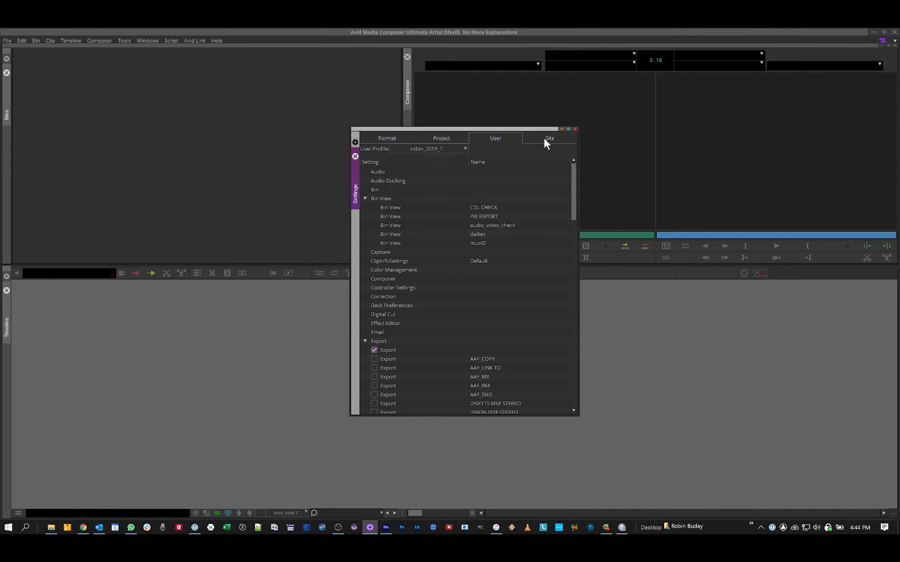
pyautogui.click(549, 138)
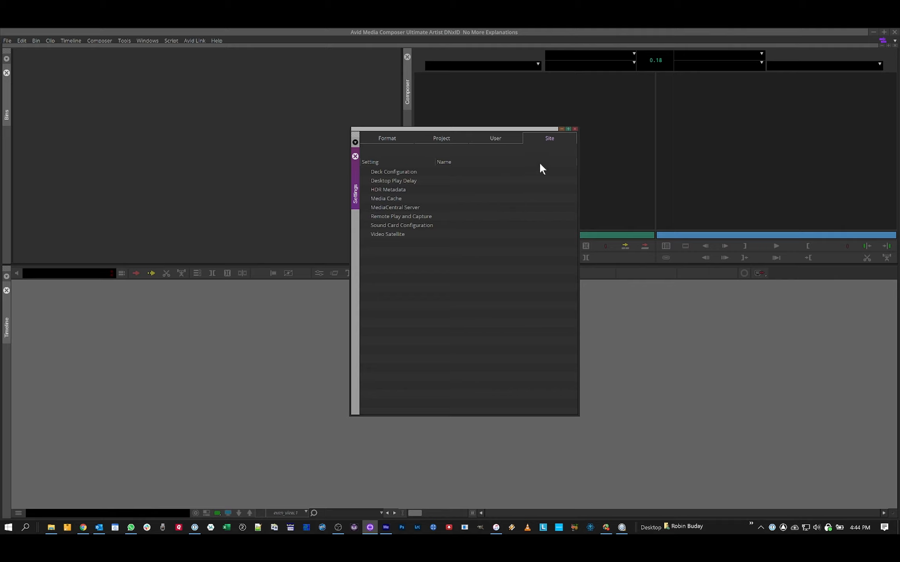
pyautogui.moveTo(564, 115)
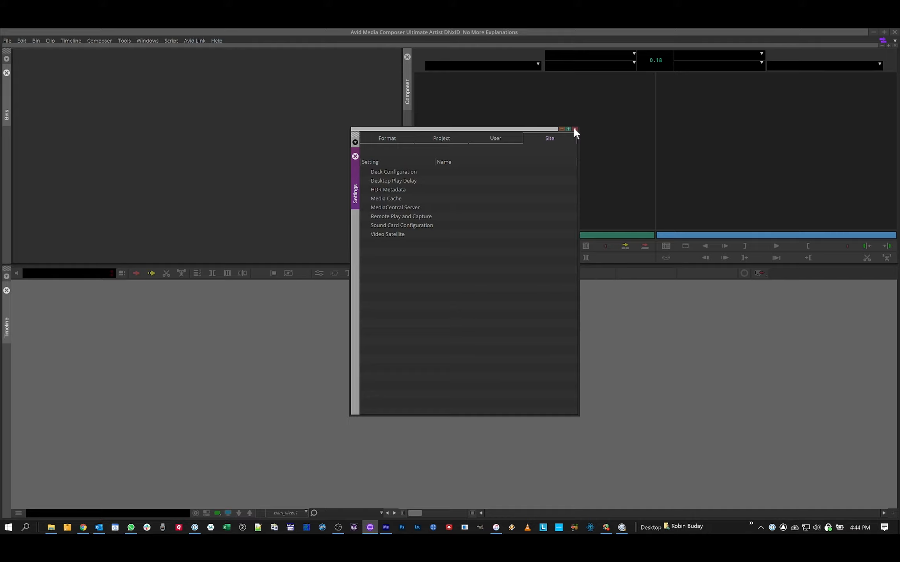
# Step: Close Settings, open a floating Bins panel, and open the New UI Primer bins as tabs
pyautogui.click(574, 129)
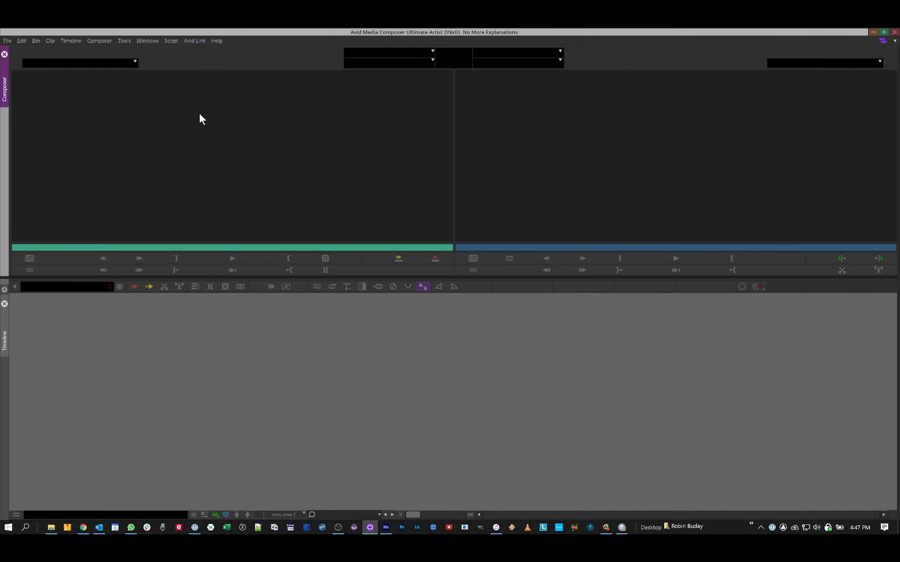
pyautogui.moveTo(229, 147)
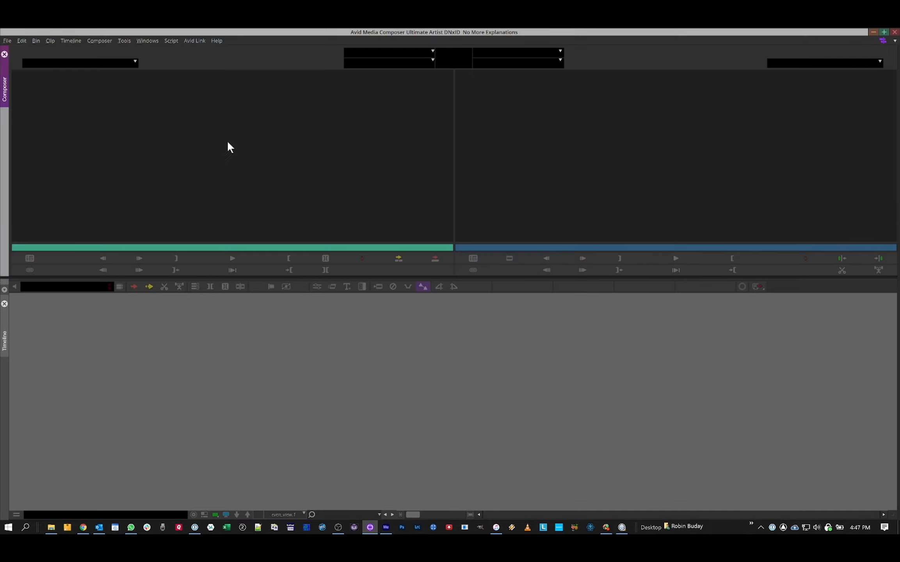
pyautogui.moveTo(68, 83)
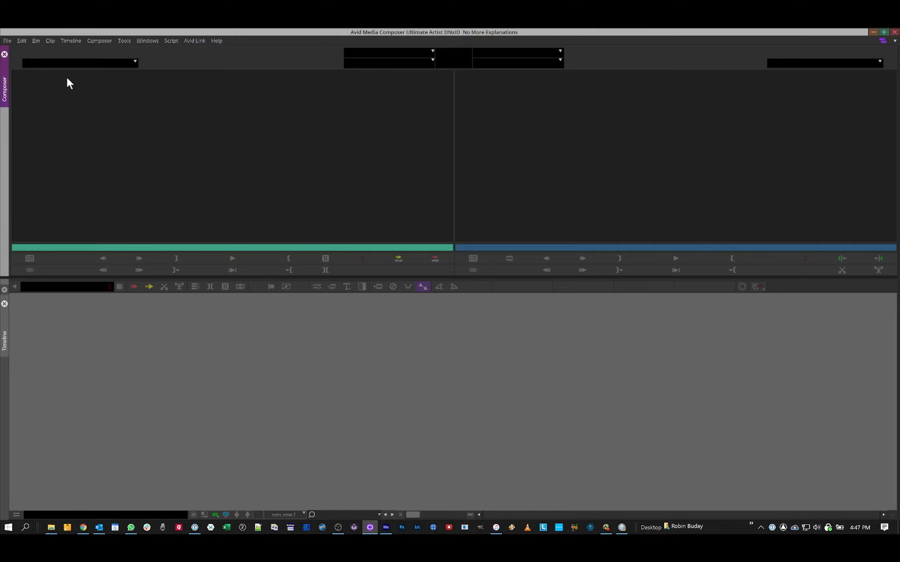
pyautogui.click(8, 40)
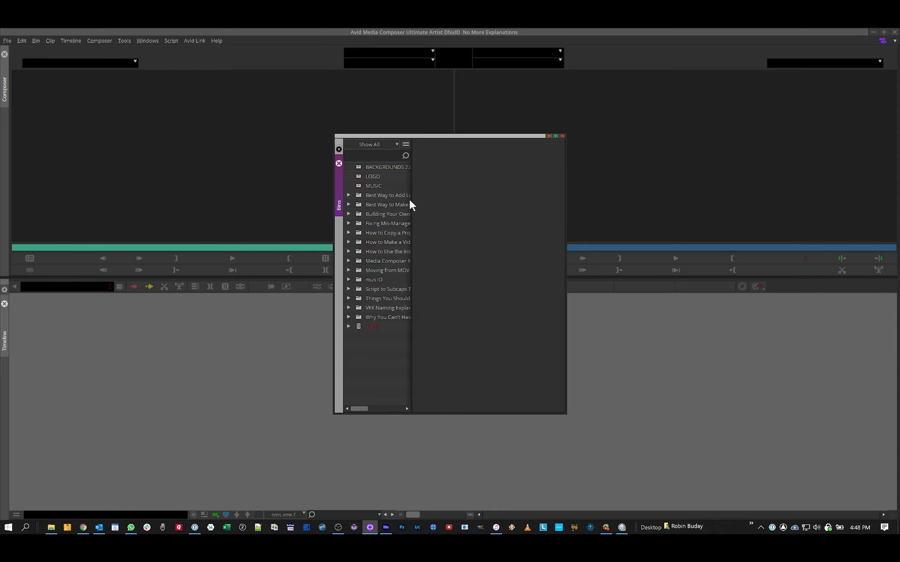
pyautogui.moveTo(413, 190)
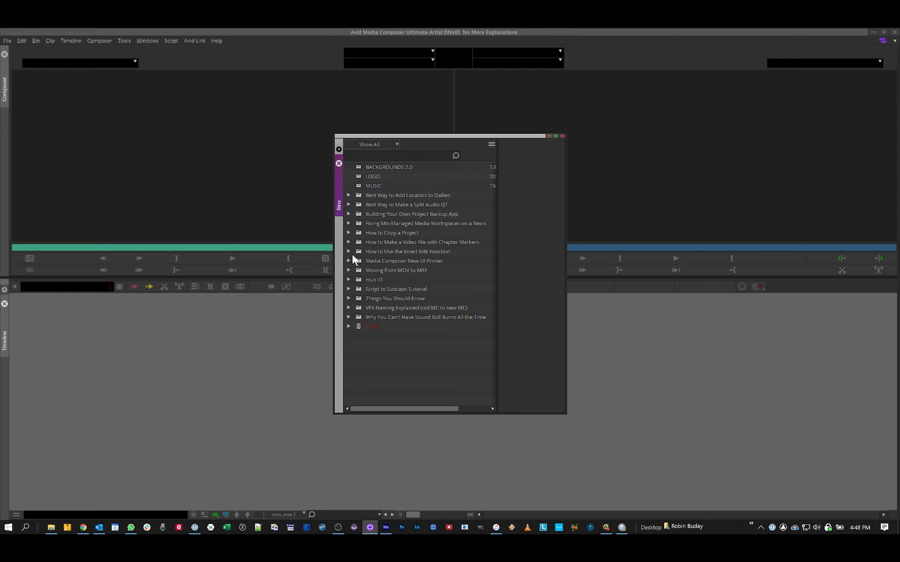
pyautogui.click(348, 260)
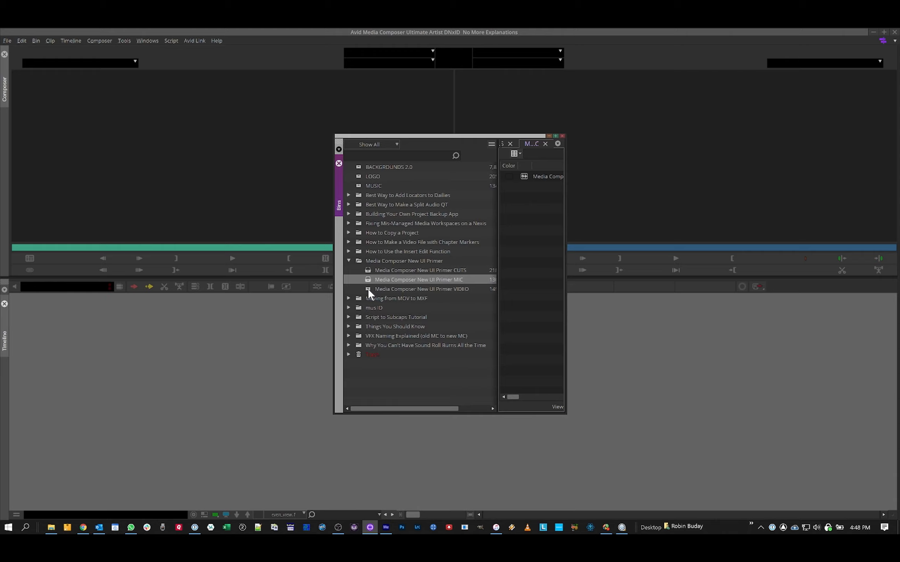
pyautogui.click(421, 289)
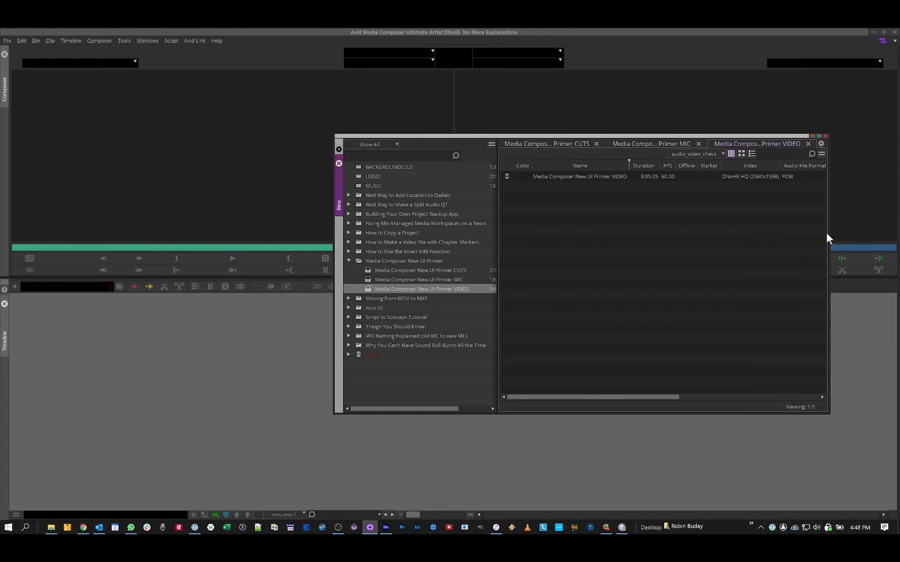
pyautogui.click(546, 143)
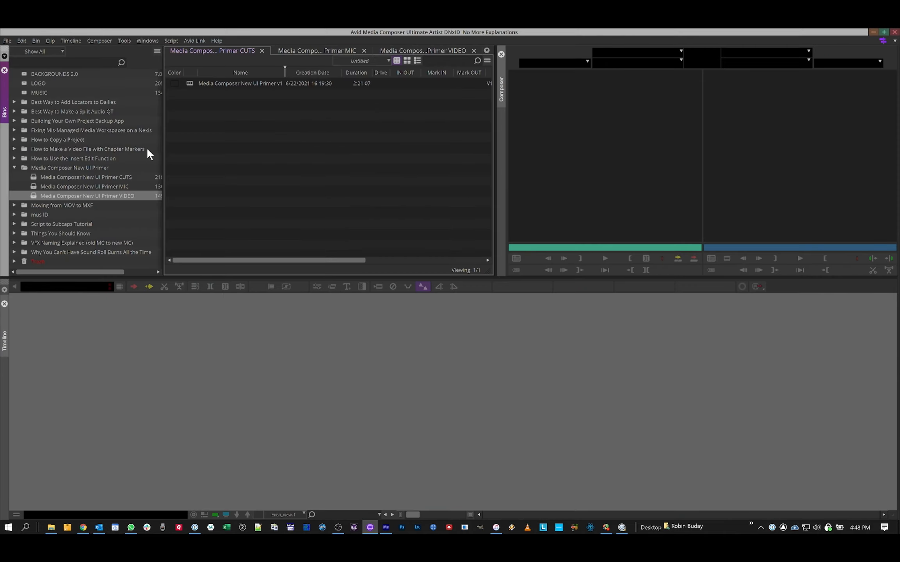
pyautogui.moveTo(164, 131)
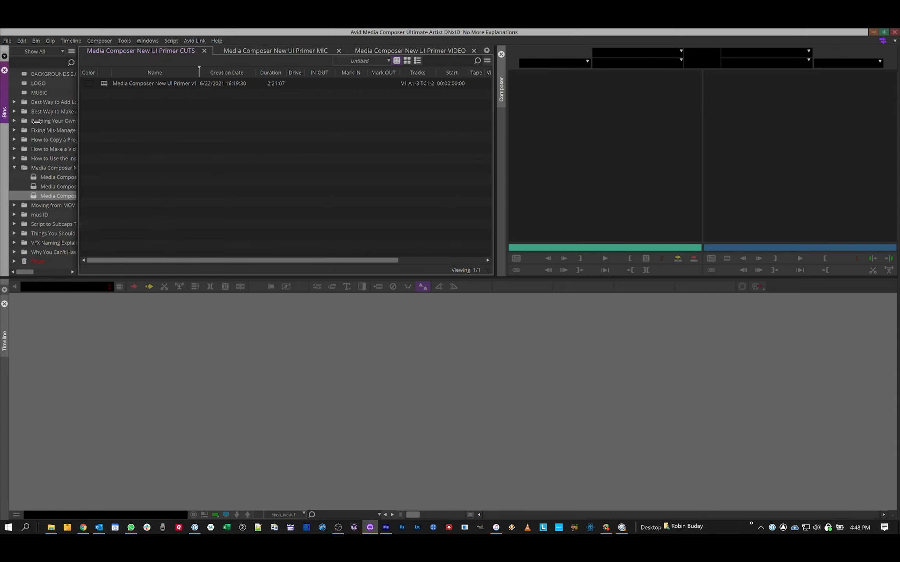
# Step: Dock the Bins panel in the left area beside the Composer window
pyautogui.click(5, 108)
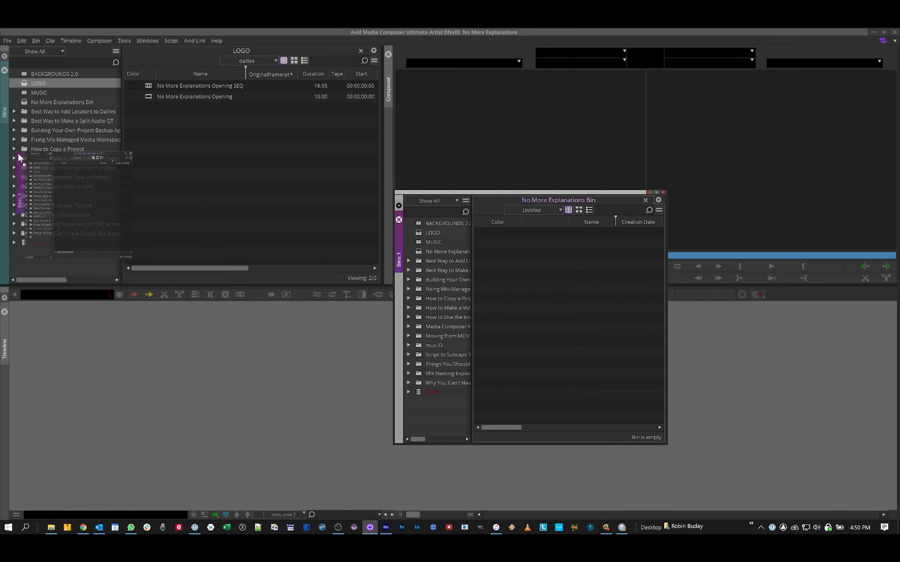
# Step: Dock the floating Bins 1 panel as a second tab in the left container
pyautogui.click(646, 200)
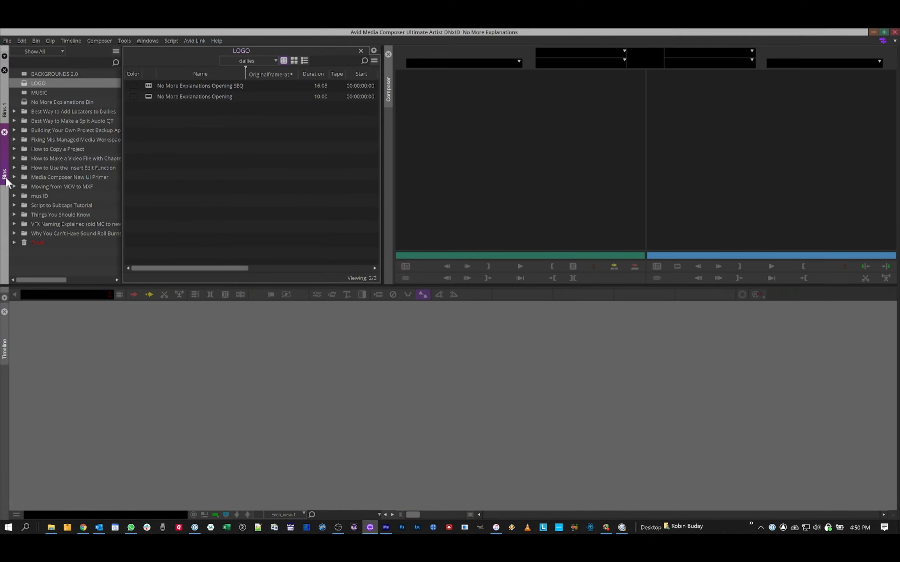
pyautogui.moveTo(7, 115)
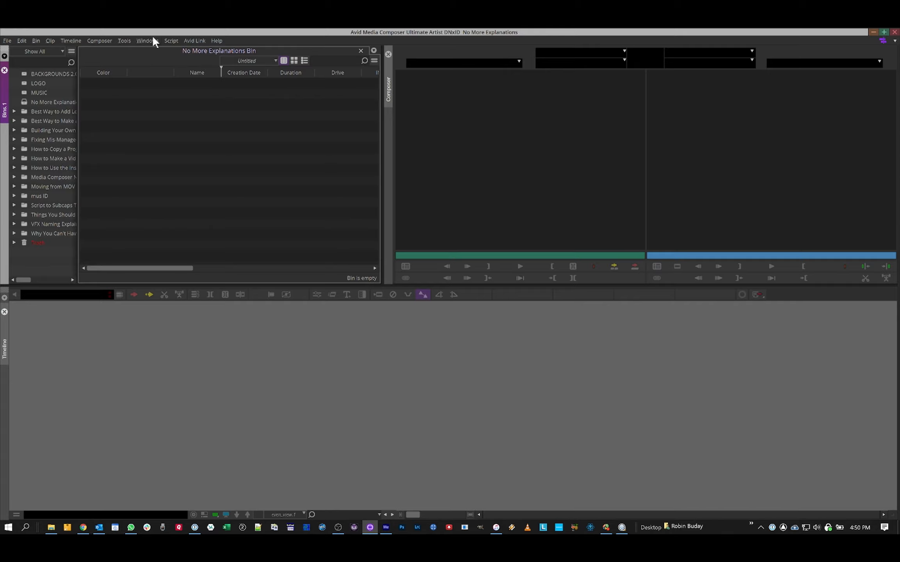
pyautogui.click(148, 41)
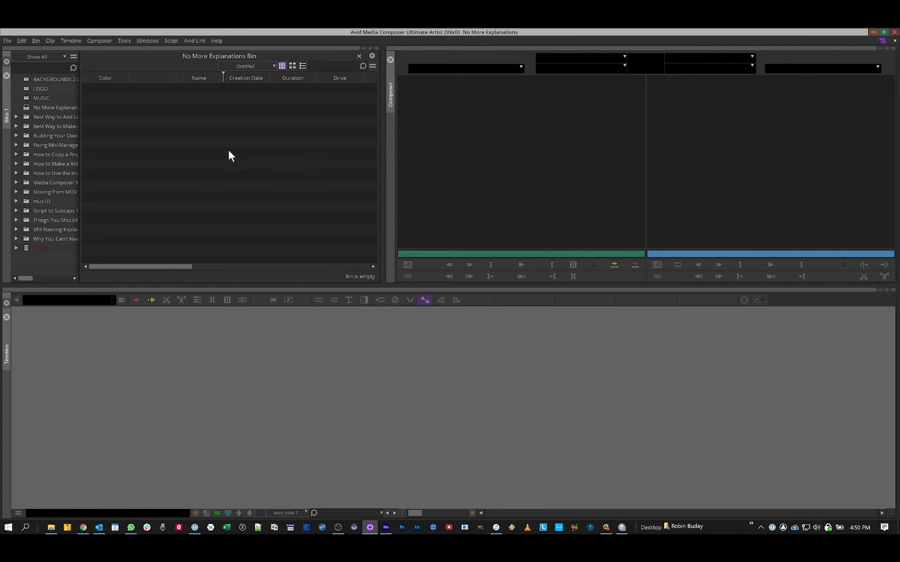
pyautogui.moveTo(224, 130)
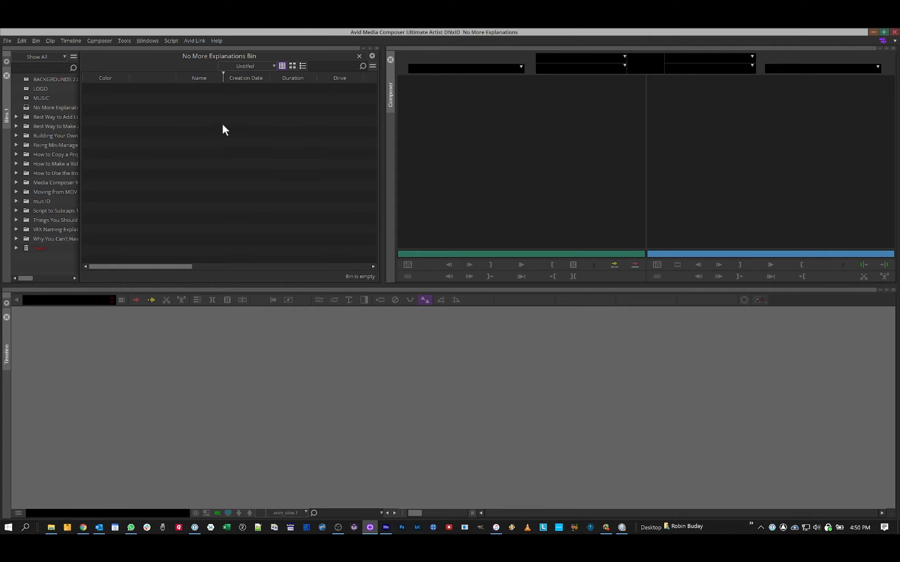
pyautogui.moveTo(227, 123)
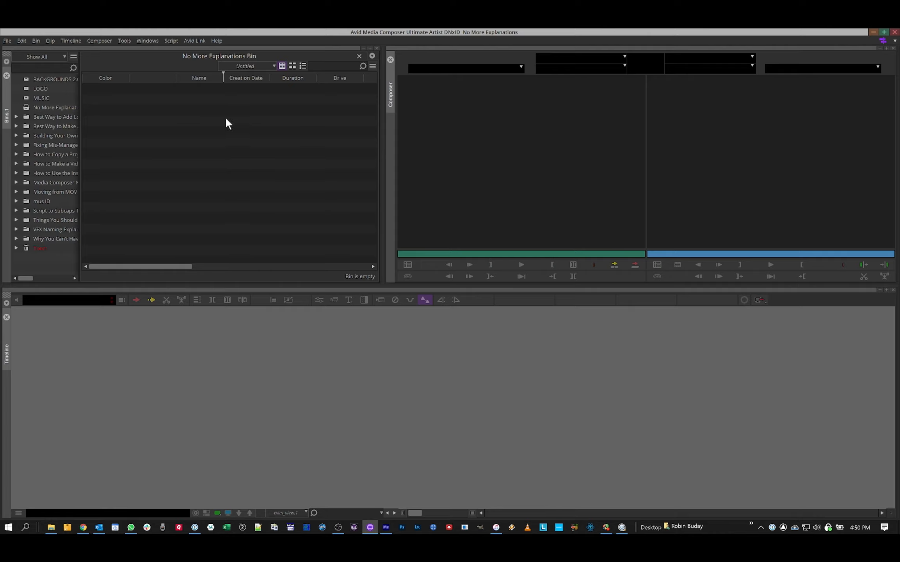
pyautogui.moveTo(224, 114)
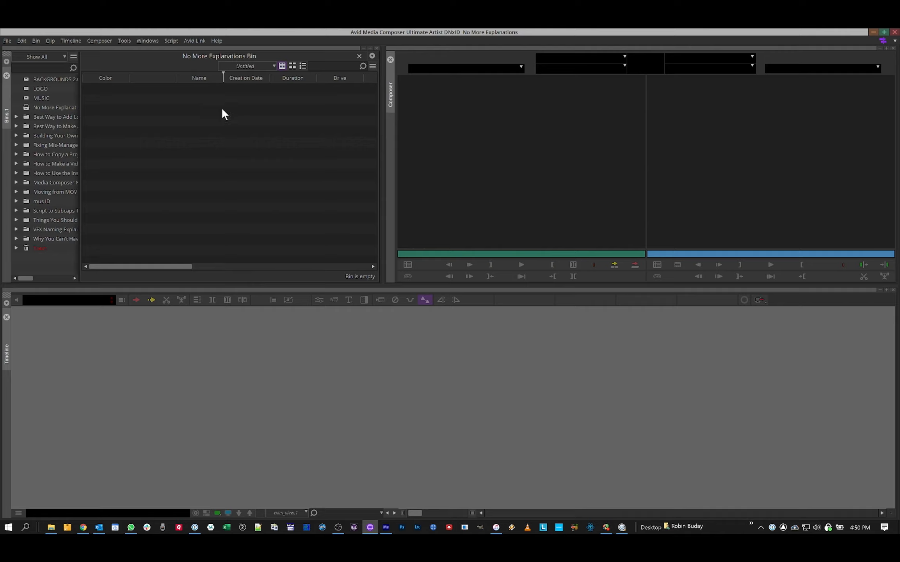
pyautogui.moveTo(249, 98)
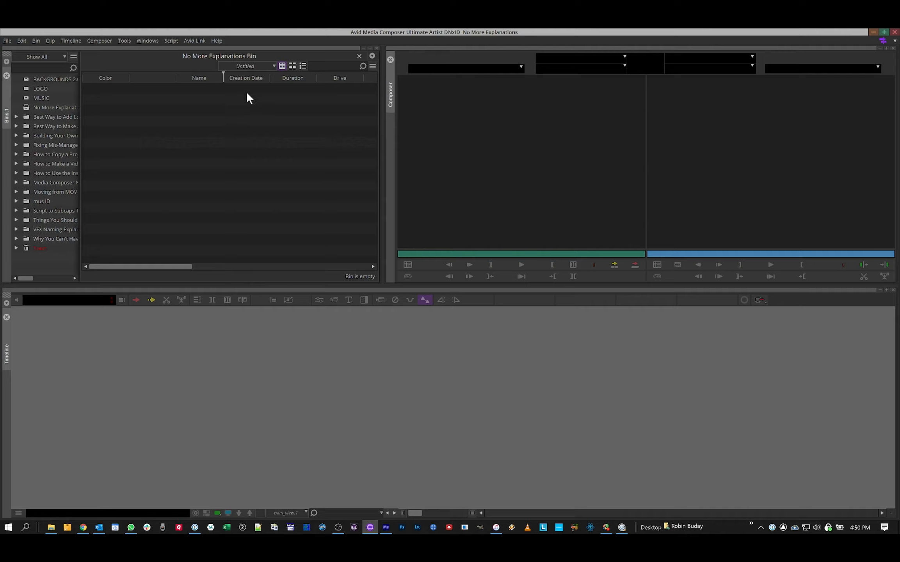
pyautogui.moveTo(251, 95)
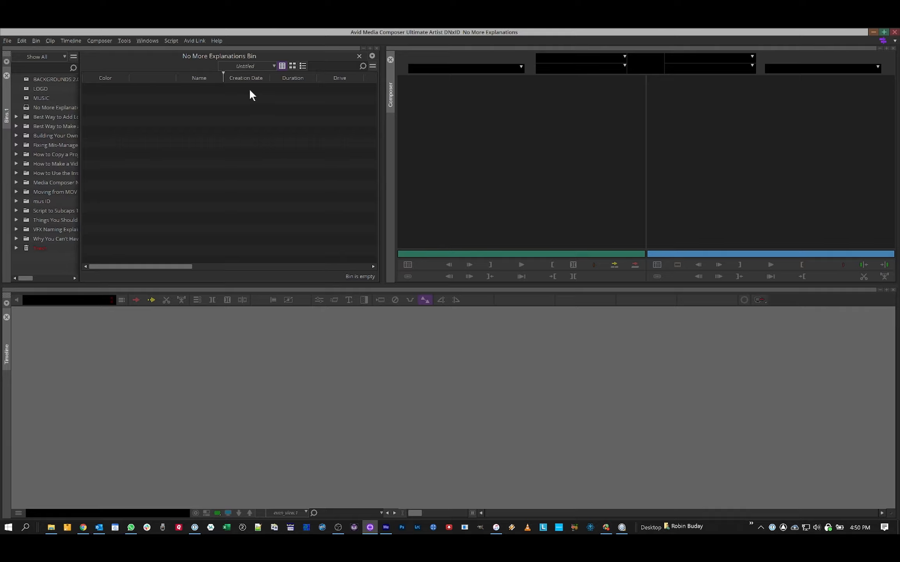
pyautogui.moveTo(247, 92)
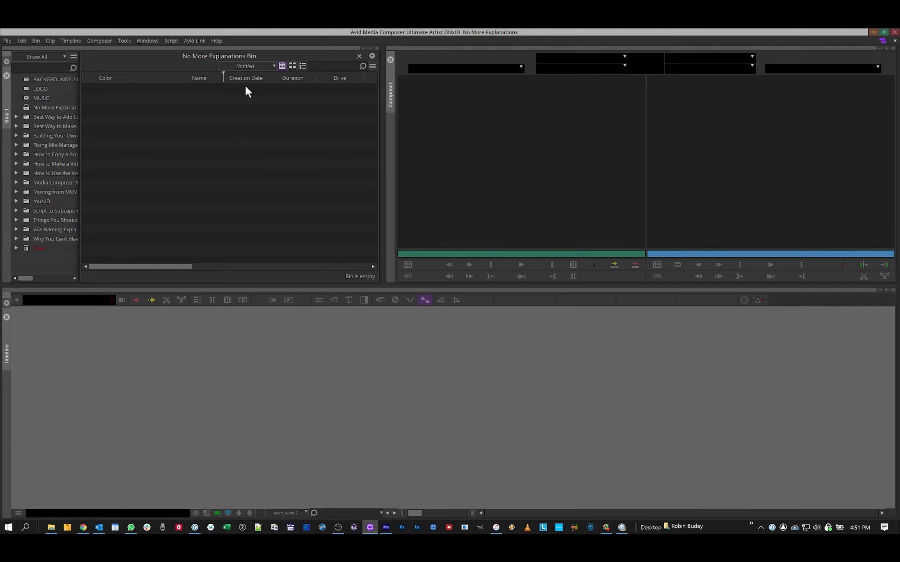